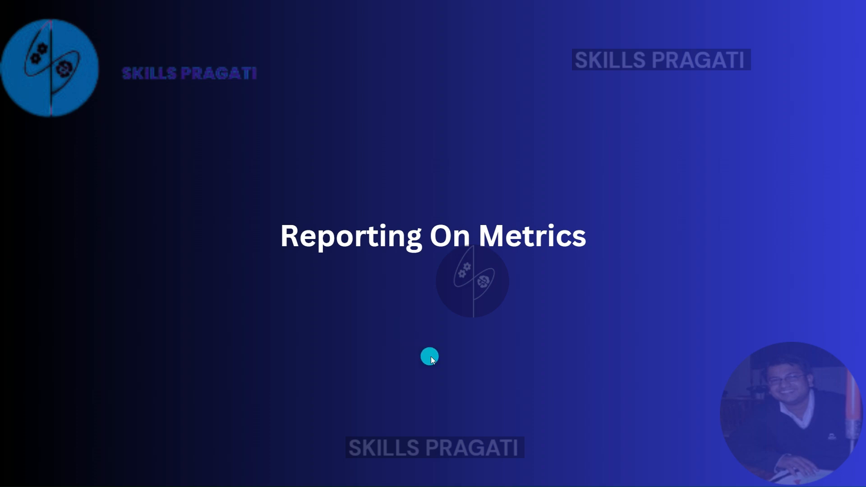
mouse_move(432, 338)
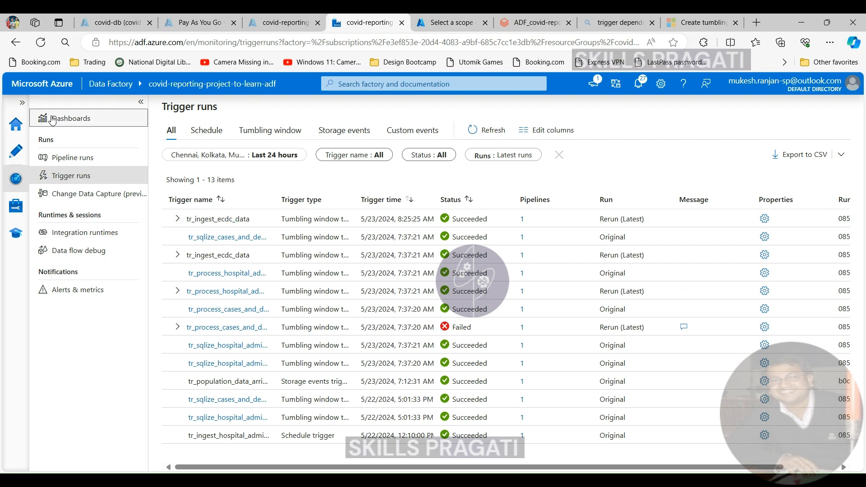
Step: Review the Data Factory run dashboards (15 succeeded, 6 failed pipeline runs), then go to the portal Home
click(70, 118)
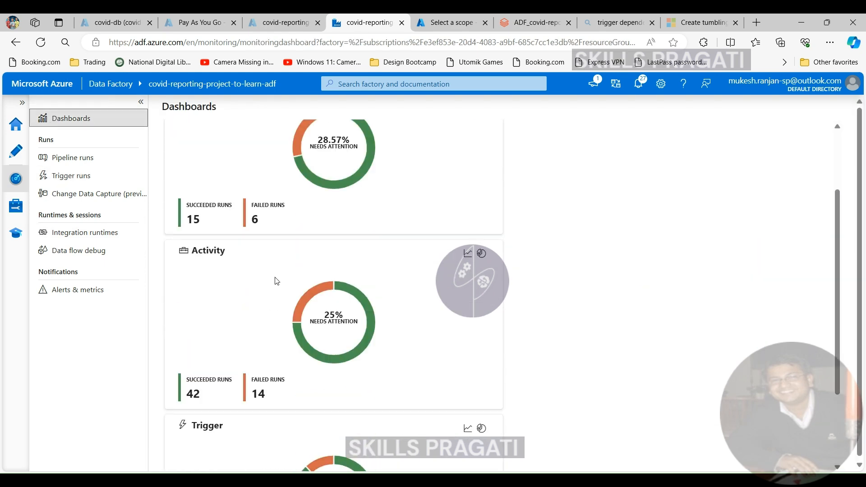
scroll(down, 3)
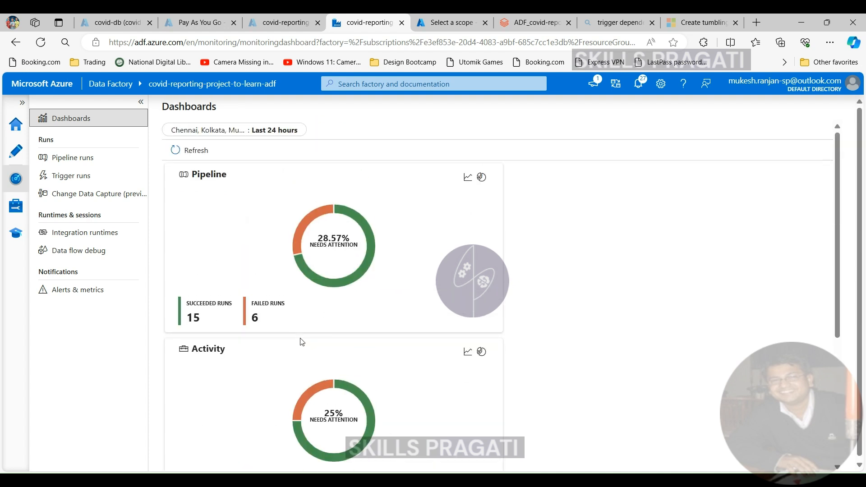
mouse_move(298, 323)
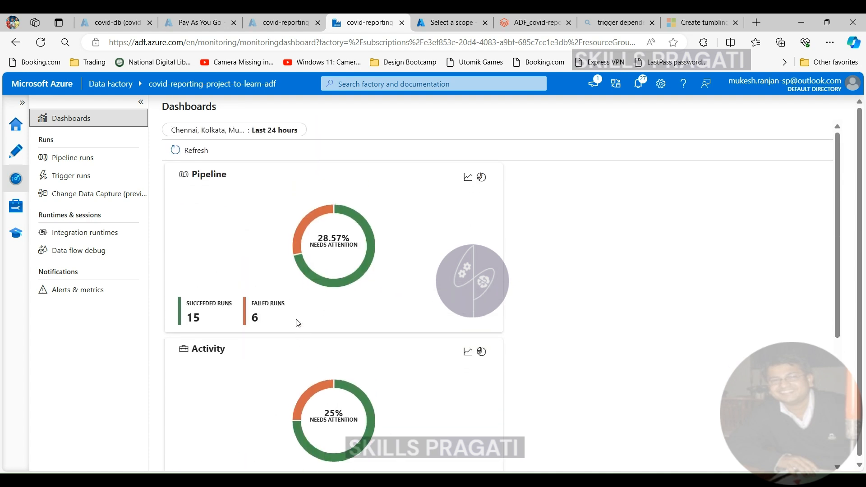
mouse_move(290, 301)
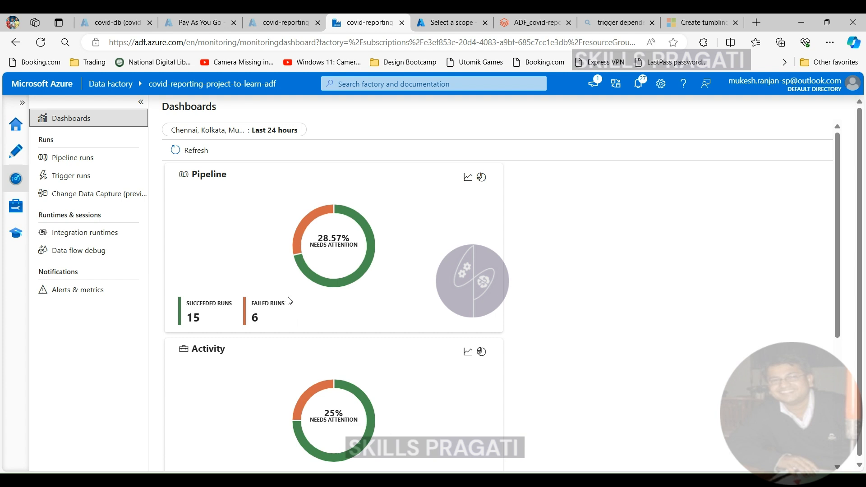
mouse_move(412, 265)
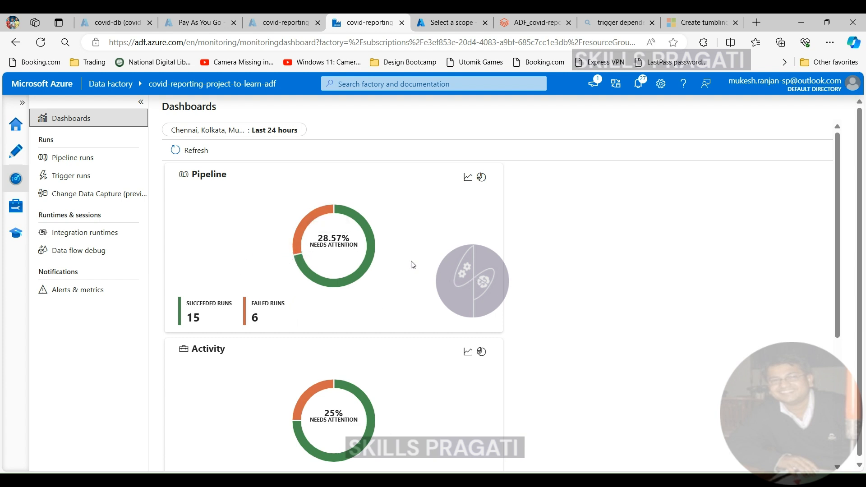
click(77, 289)
text(m)
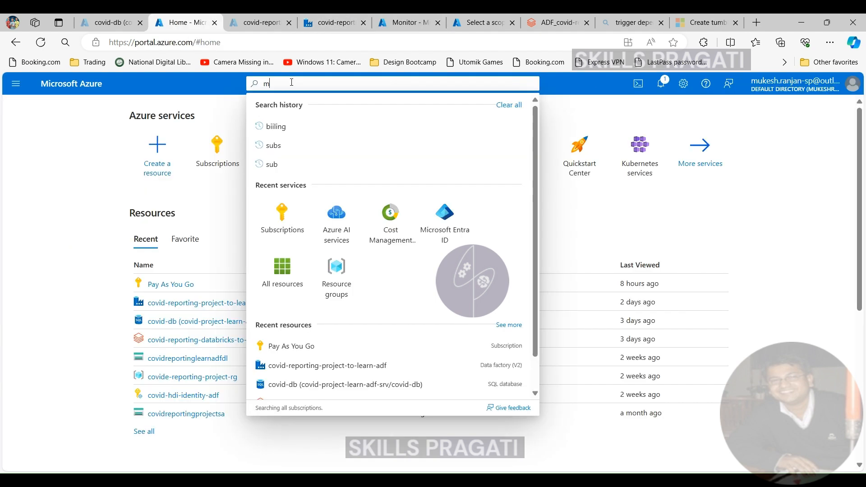
Step: Search for Monitor and open its Metrics explorer
text(on)
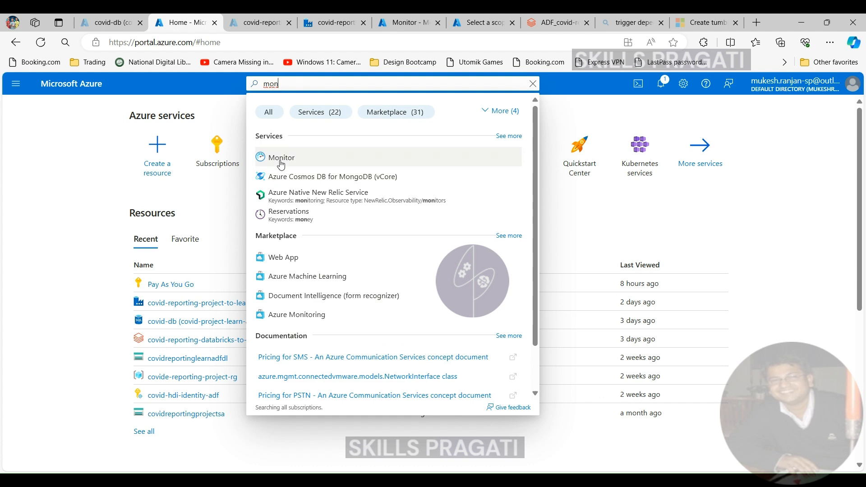
click(282, 158)
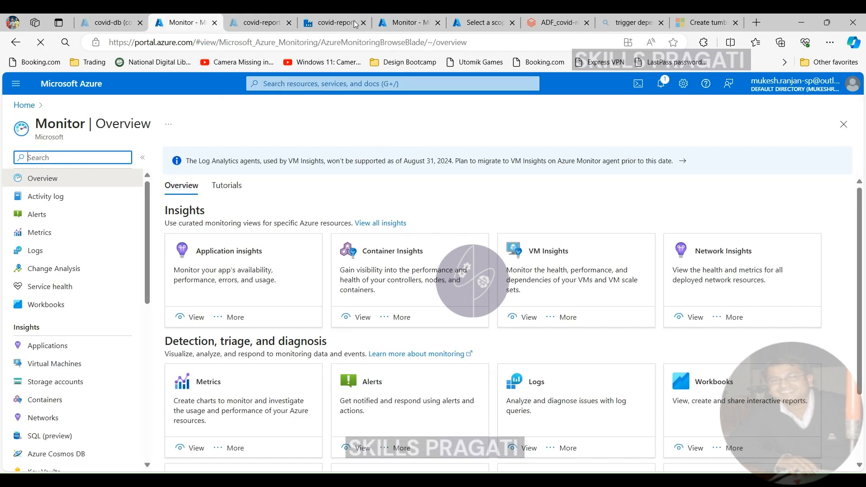
click(40, 232)
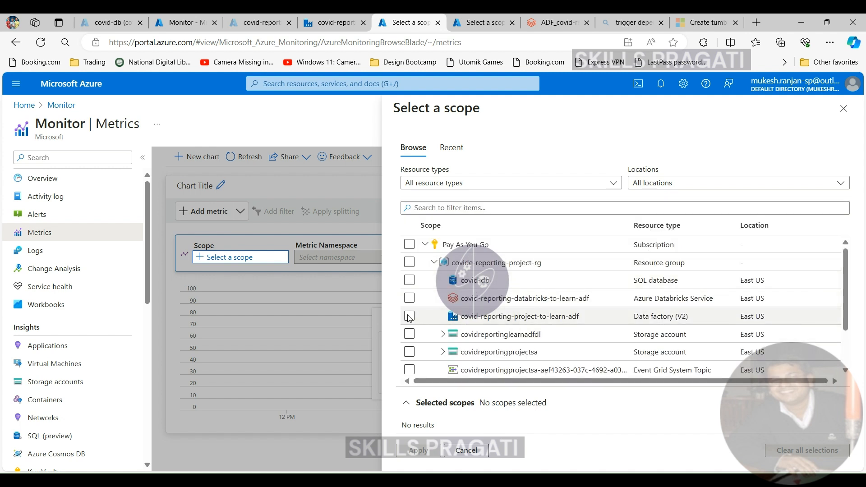
Step: Apply covid-reporting-project-to-learn-adf (Data factory V2) as the metrics scope
click(409, 316)
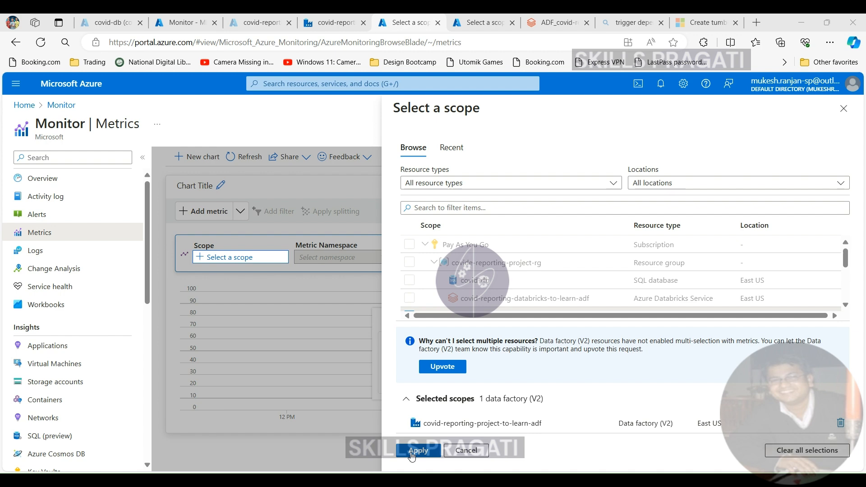
click(417, 463)
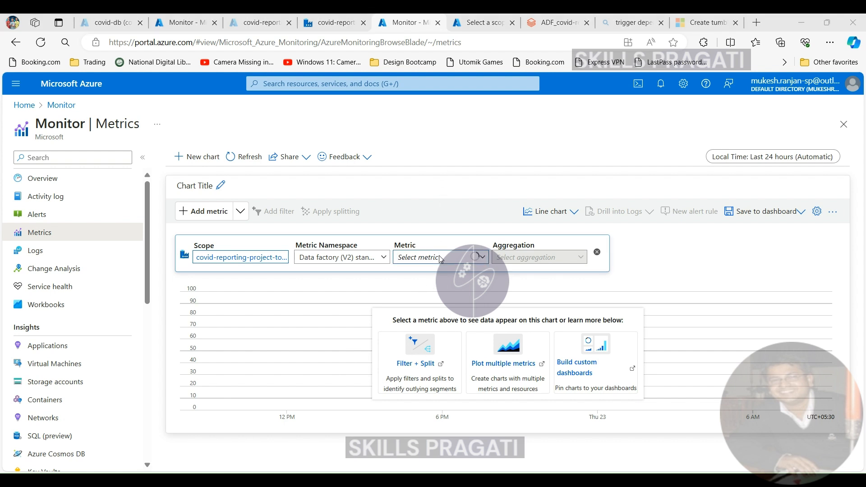
click(432, 257)
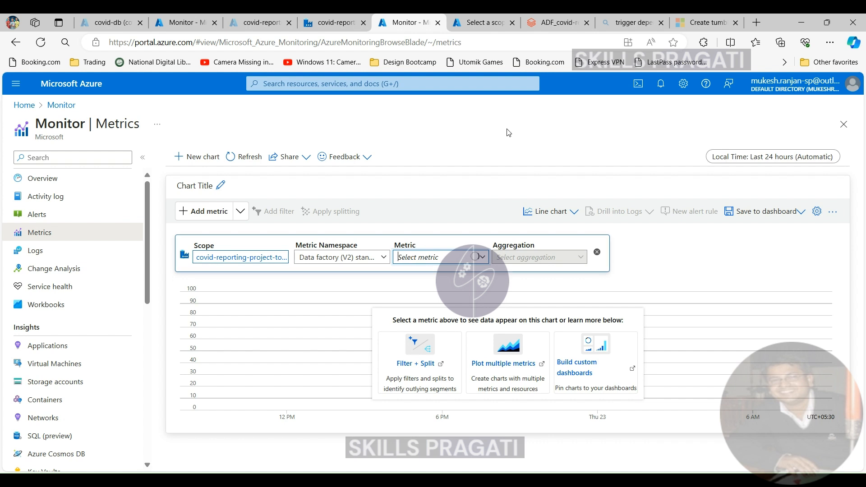
click(438, 257)
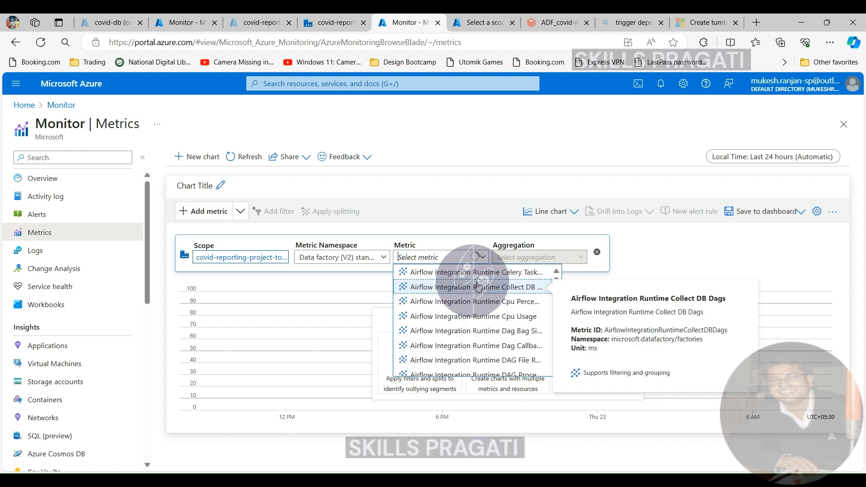
scroll(down, 3)
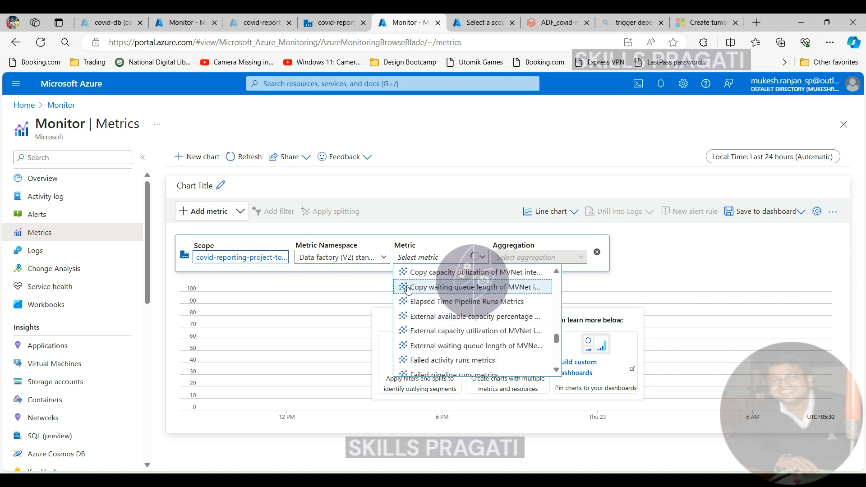
scroll(down, 3)
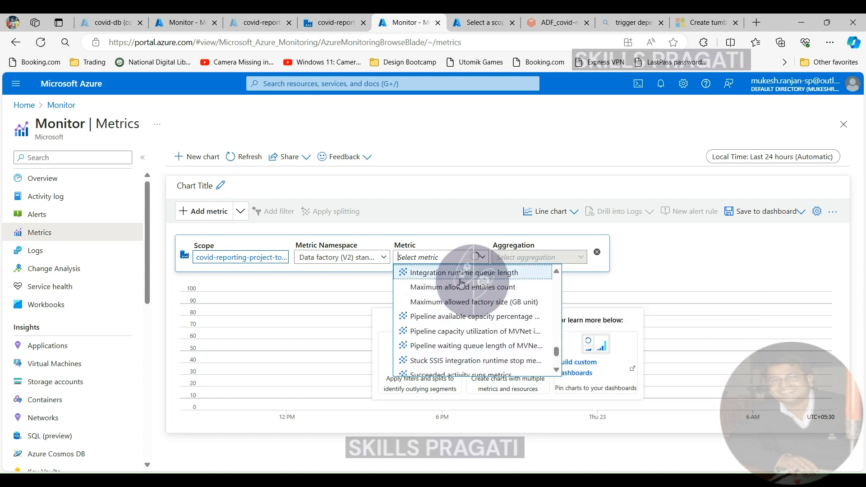
mouse_move(433, 317)
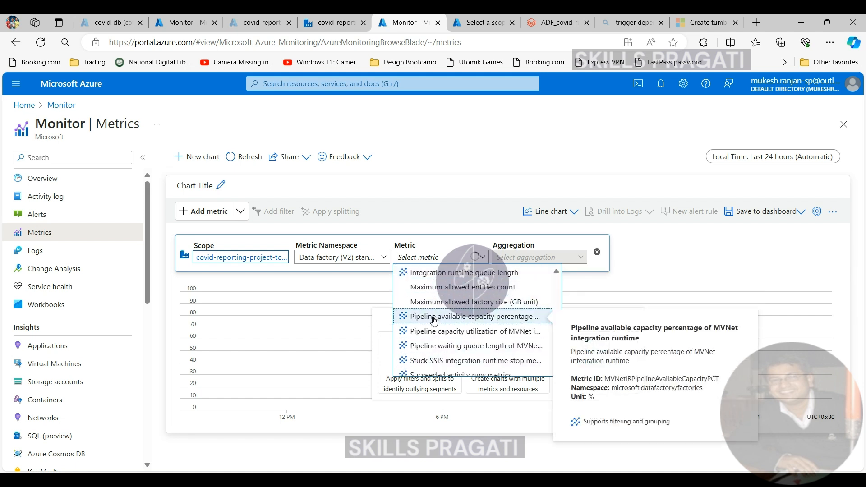
mouse_move(434, 331)
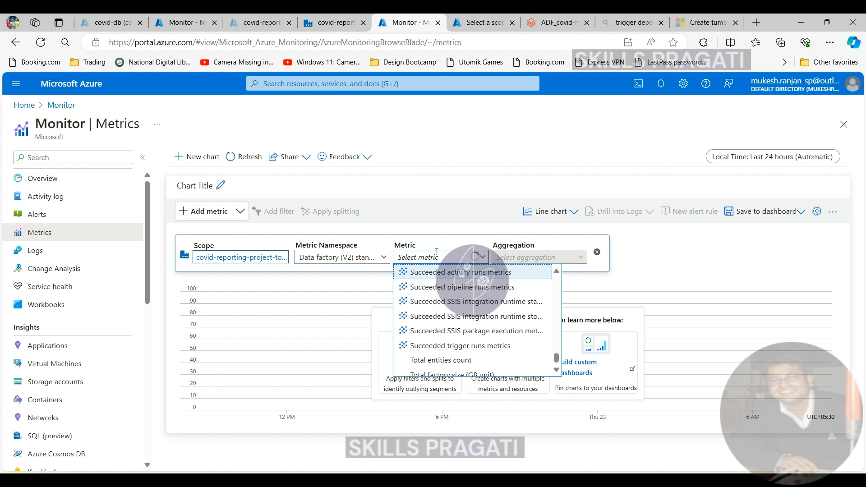
mouse_move(458, 265)
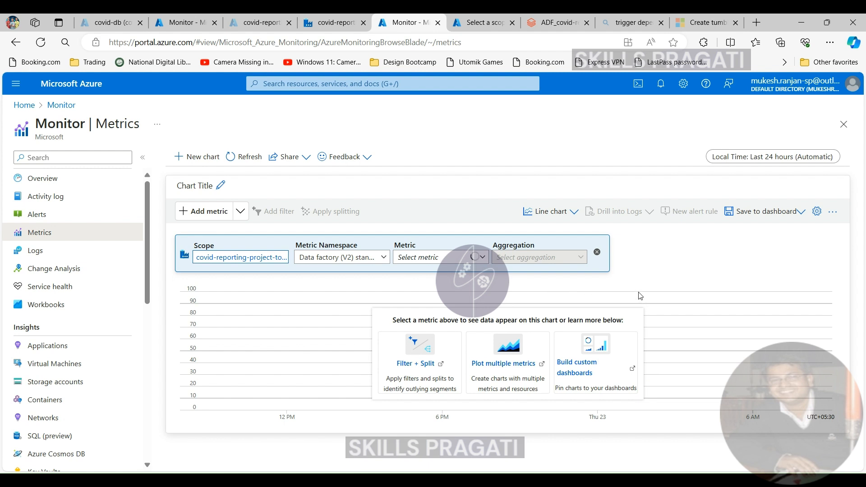
Step: Select 'Succeeded pipeline runs metrics' from the data factory's Metric list
click(436, 257)
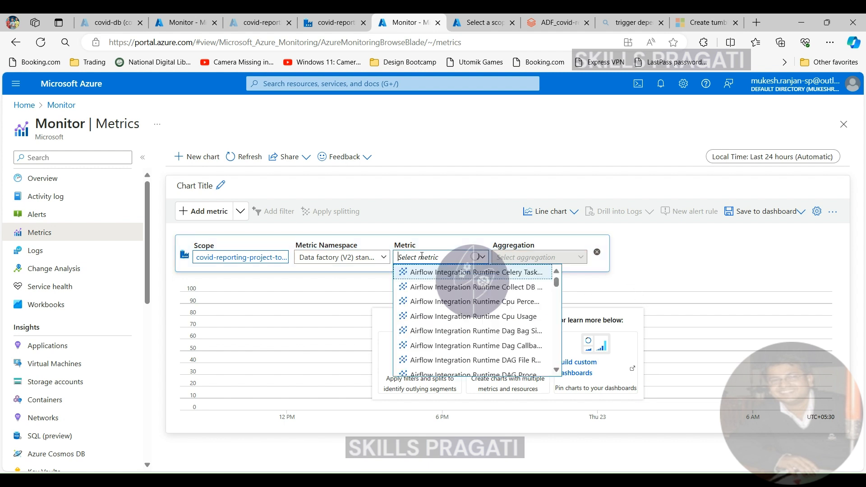
scroll(down, 3)
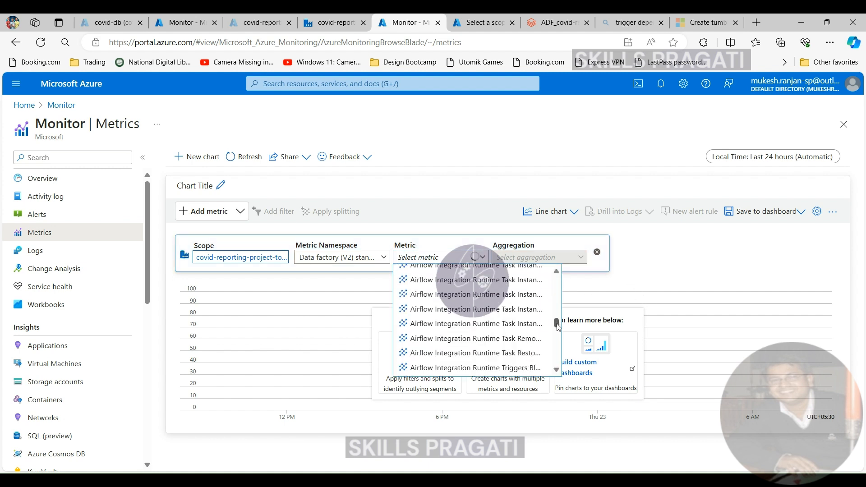
scroll(down, 3)
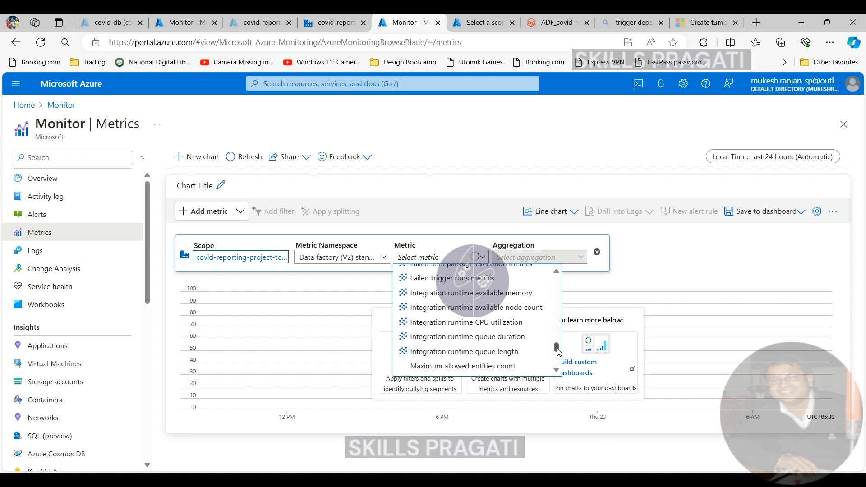
scroll(down, 3)
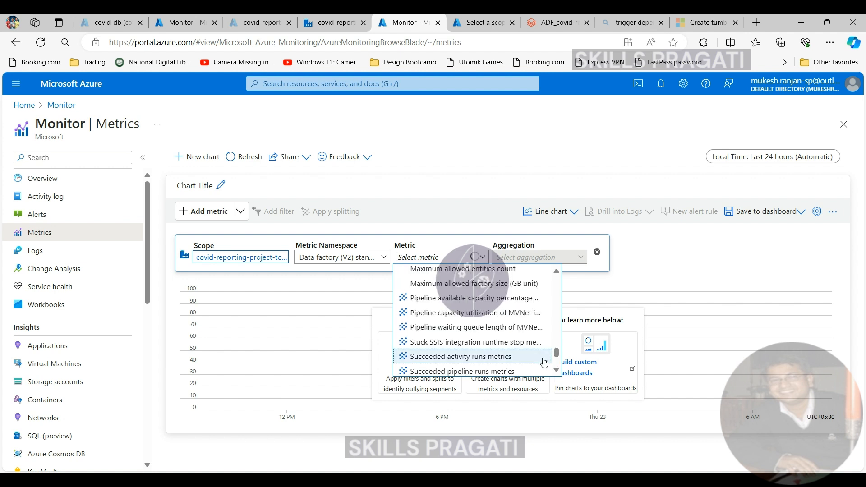
mouse_move(495, 370)
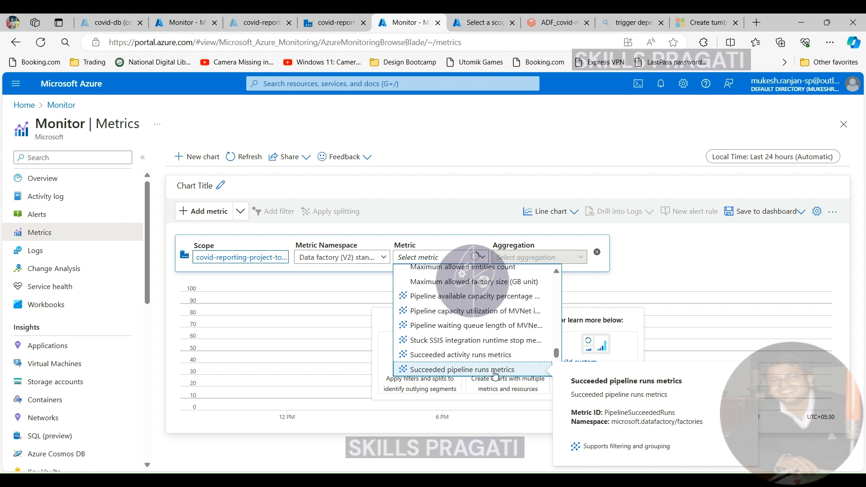
click(453, 369)
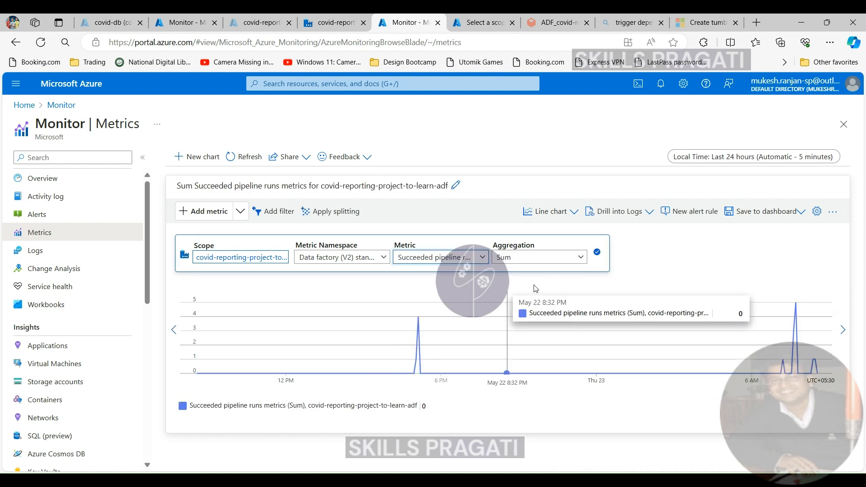
Step: Set the chart's aggregation to Count
click(539, 257)
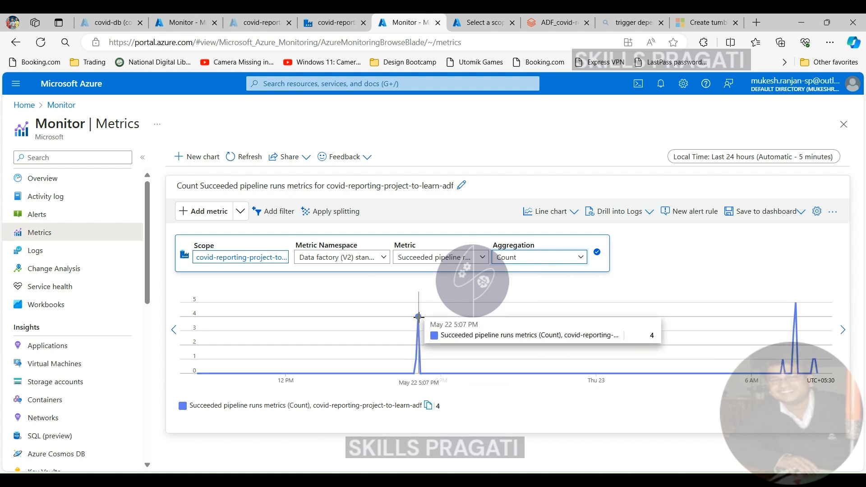
mouse_move(794, 297)
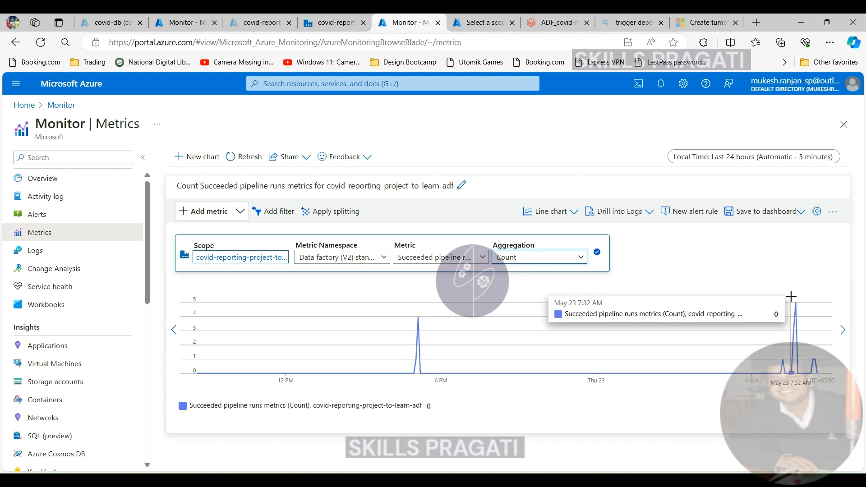
mouse_move(801, 295)
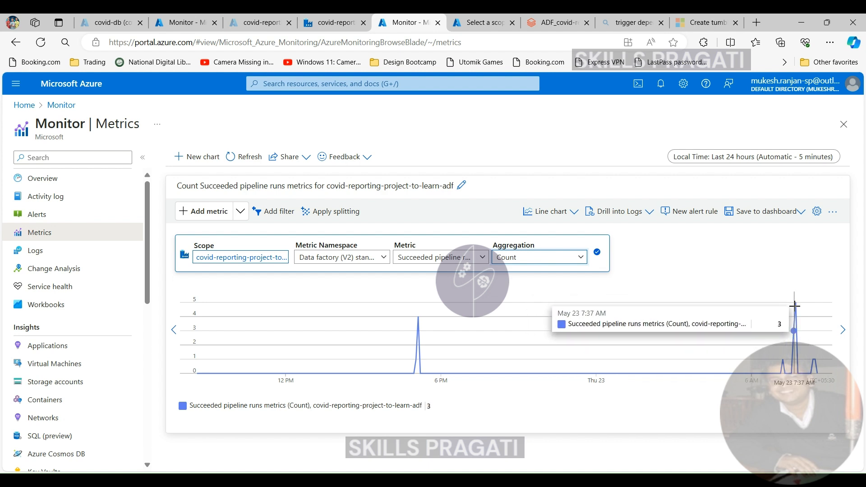
mouse_move(533, 366)
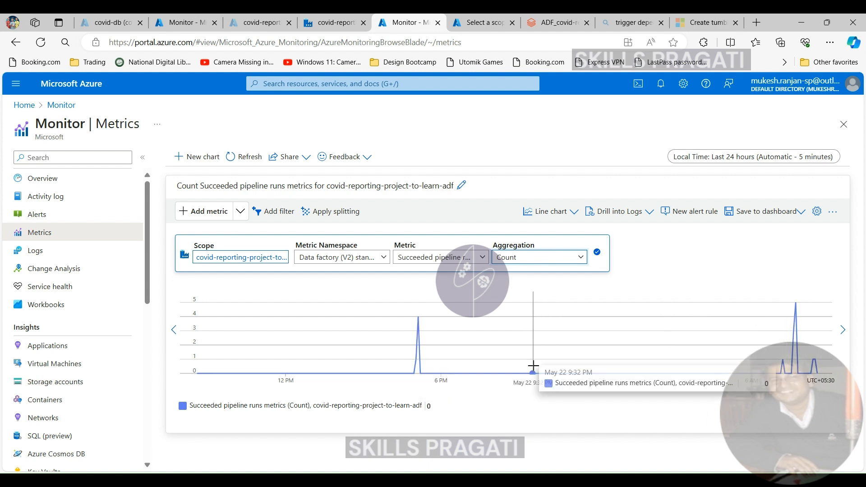
Step: Change the chart time range to Last 7 days
click(753, 157)
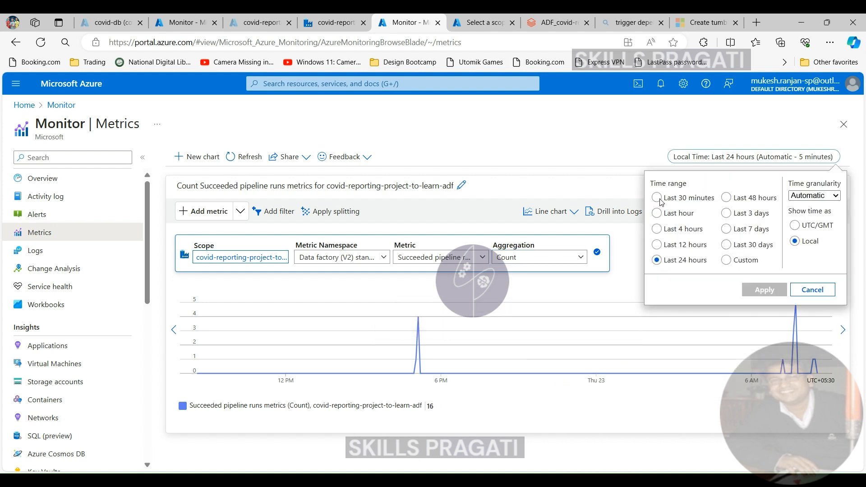
mouse_move(726, 229)
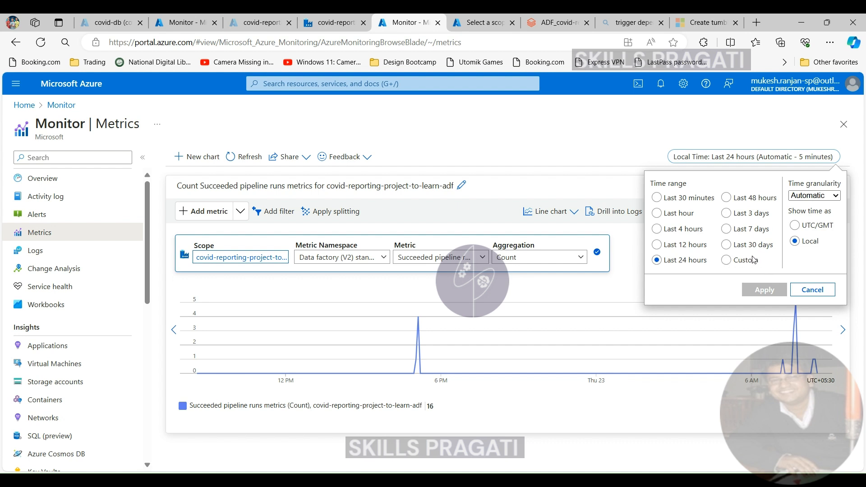
click(726, 229)
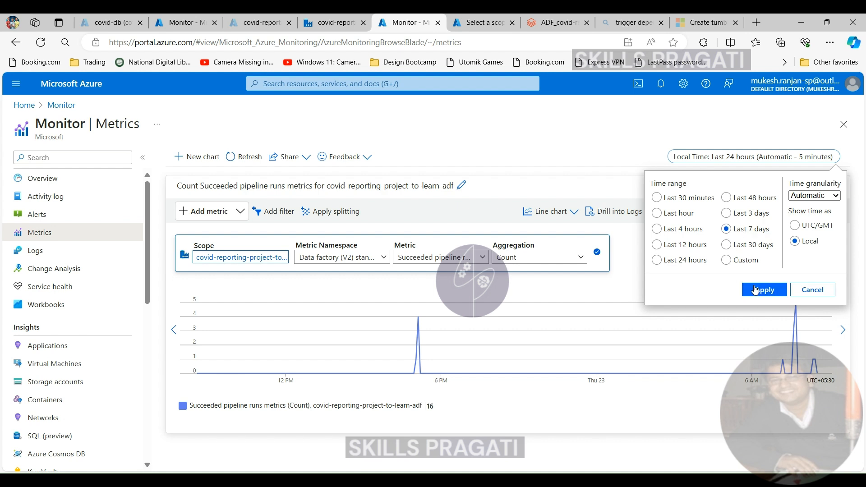
click(764, 290)
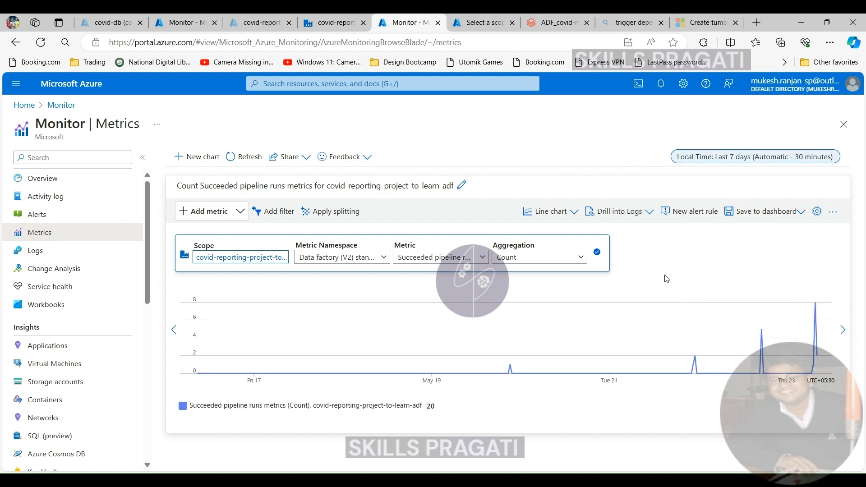
Step: Switch the chart type from Line chart to Bar chart
click(573, 212)
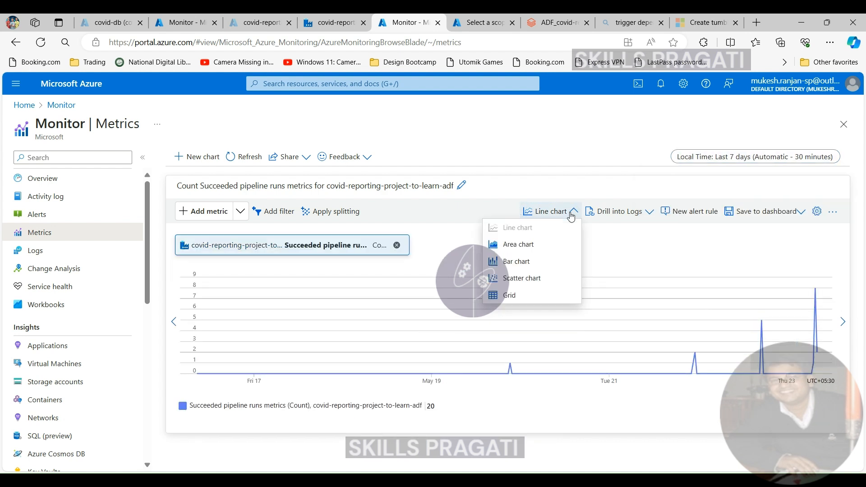
mouse_move(511, 262)
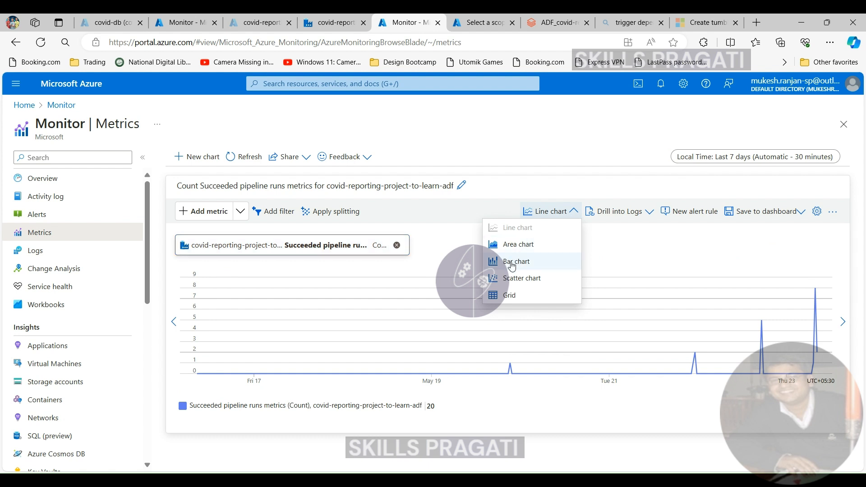
click(516, 262)
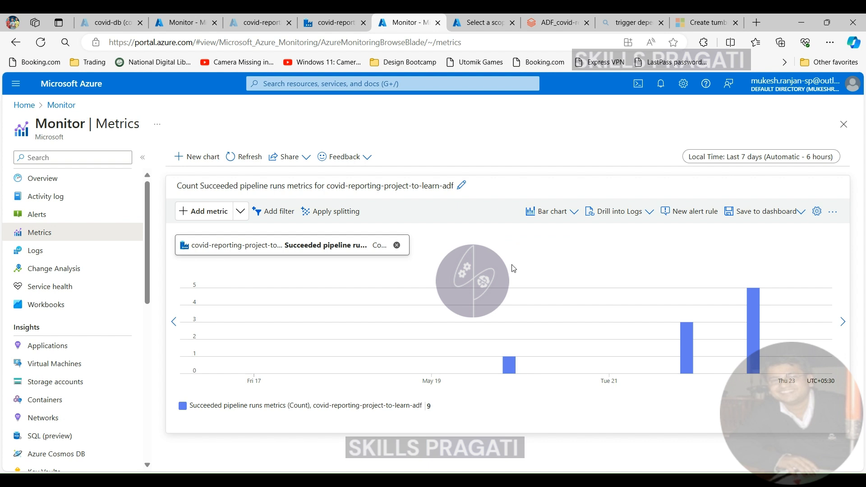
mouse_move(690, 289)
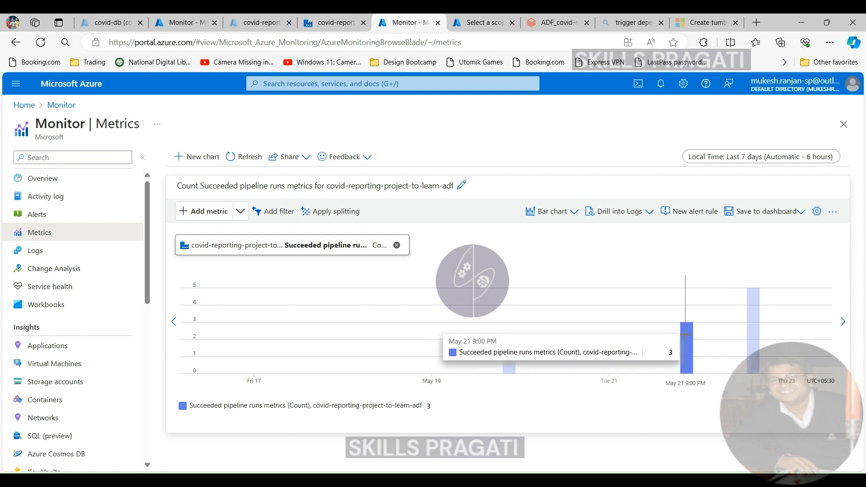
mouse_move(688, 247)
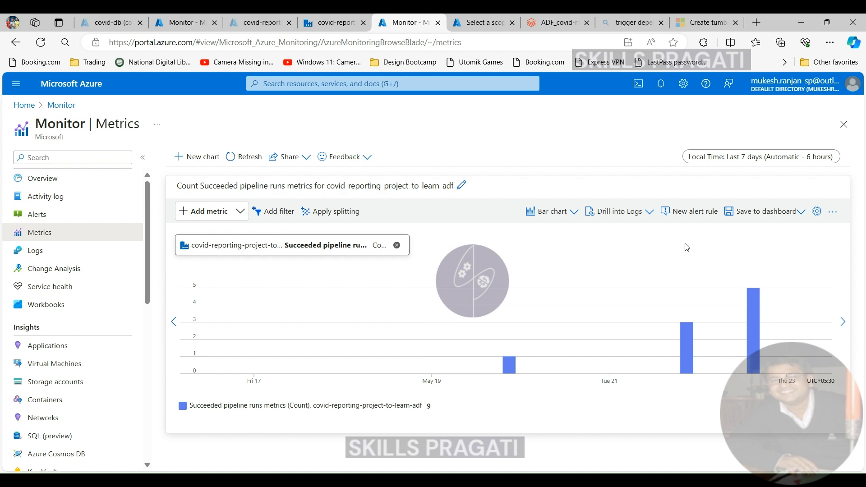
mouse_move(547, 192)
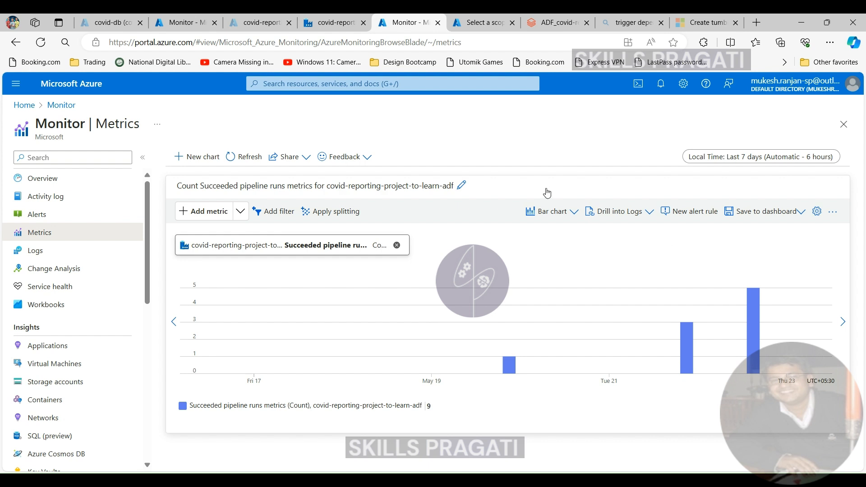
mouse_move(382, 224)
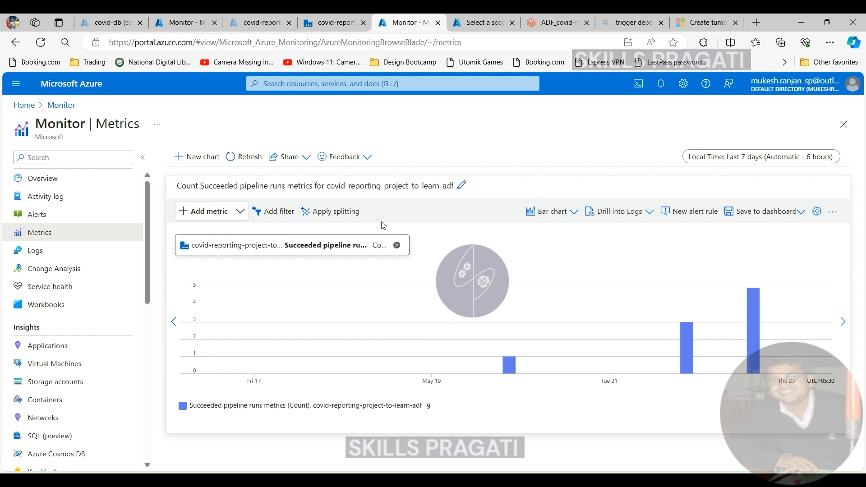
mouse_move(553, 329)
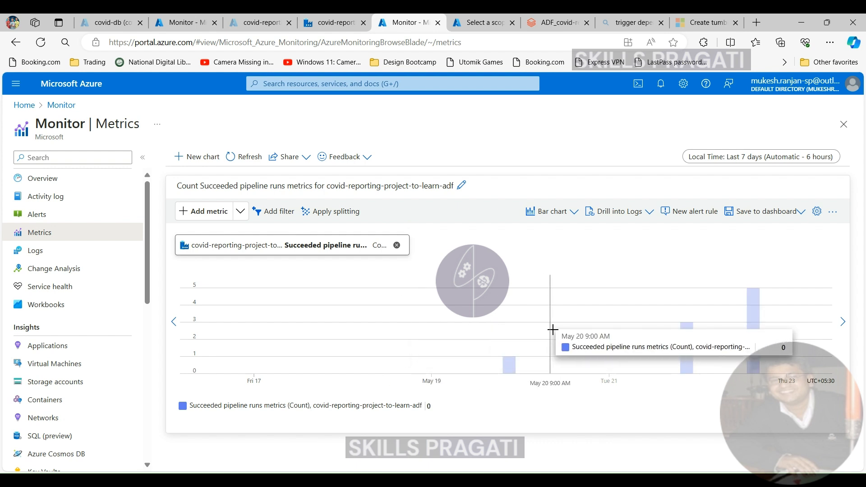
mouse_move(595, 302)
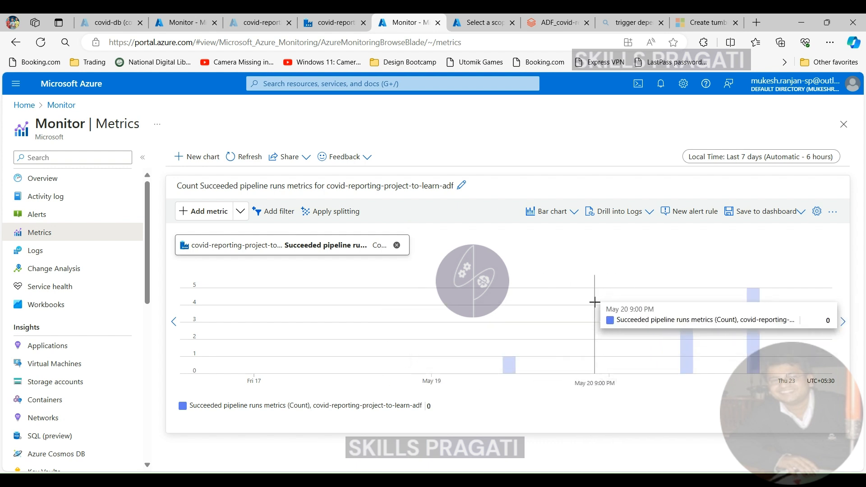
mouse_move(663, 315)
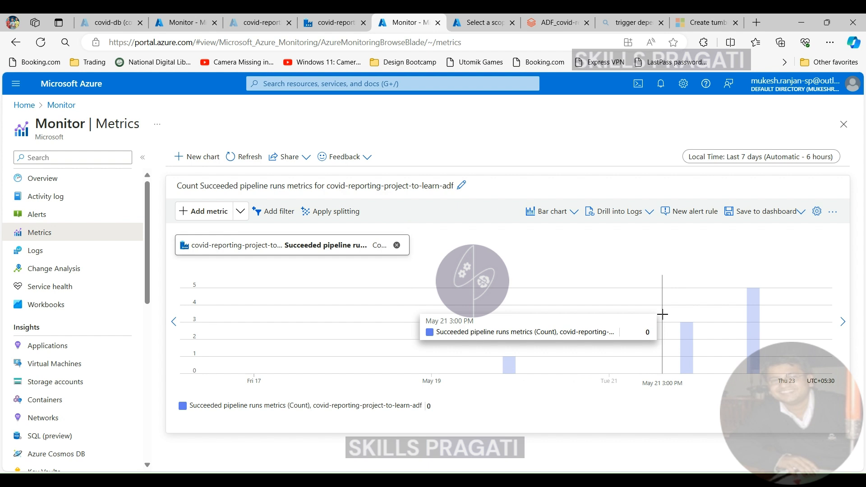
mouse_move(821, 265)
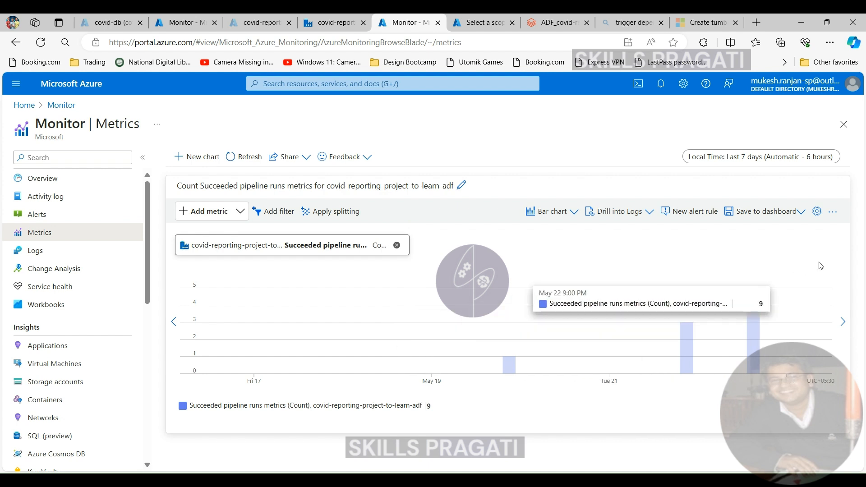
Step: Pin the bar chart to the Covid Reporting Project Dashboard via Save to dashboard
click(833, 212)
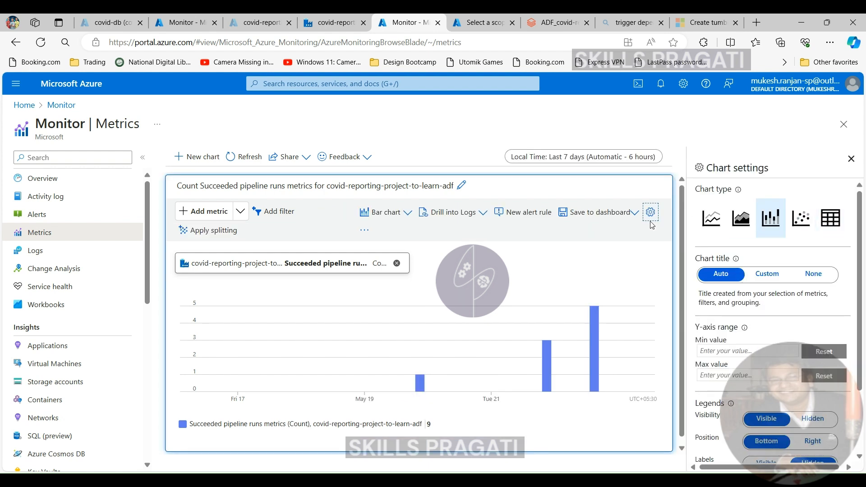
click(851, 158)
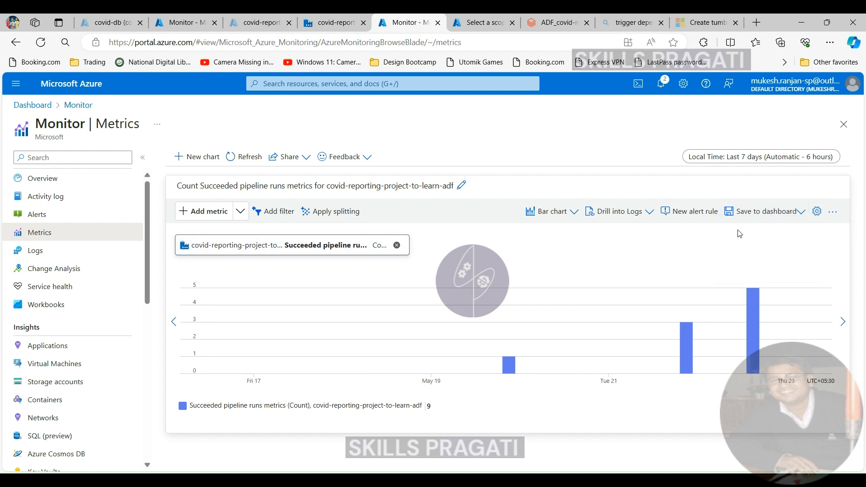
click(764, 212)
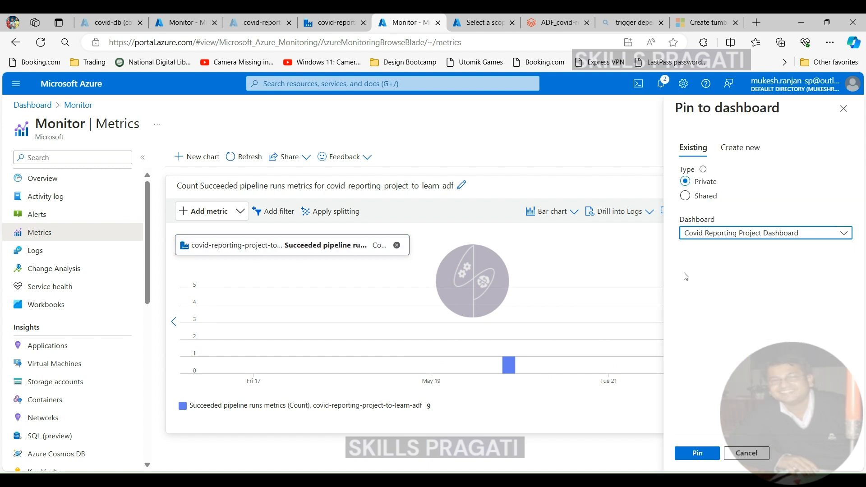
click(697, 453)
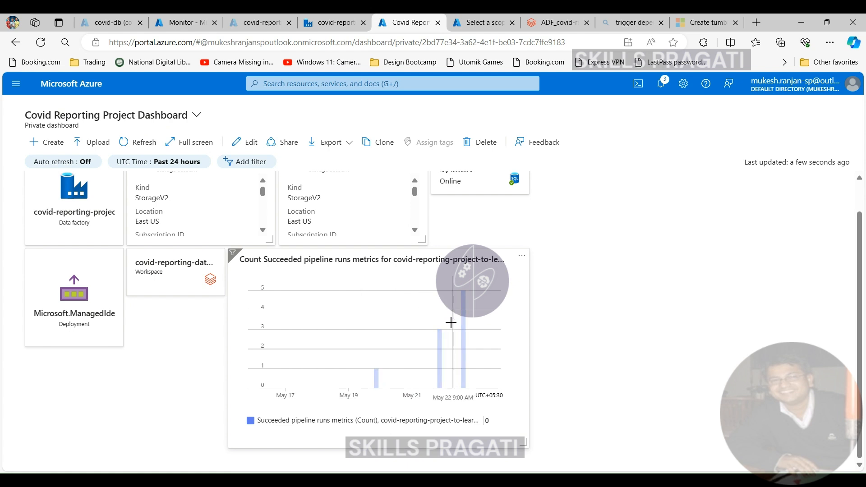
mouse_move(391, 359)
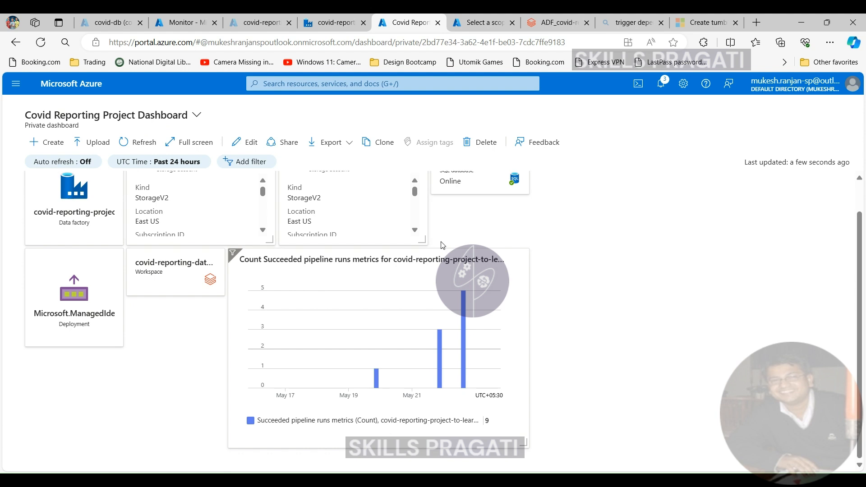
mouse_move(418, 237)
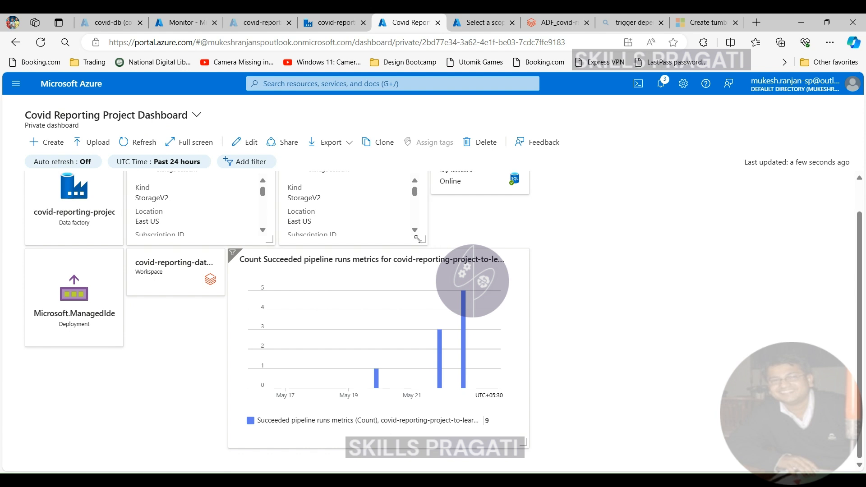
mouse_move(210, 301)
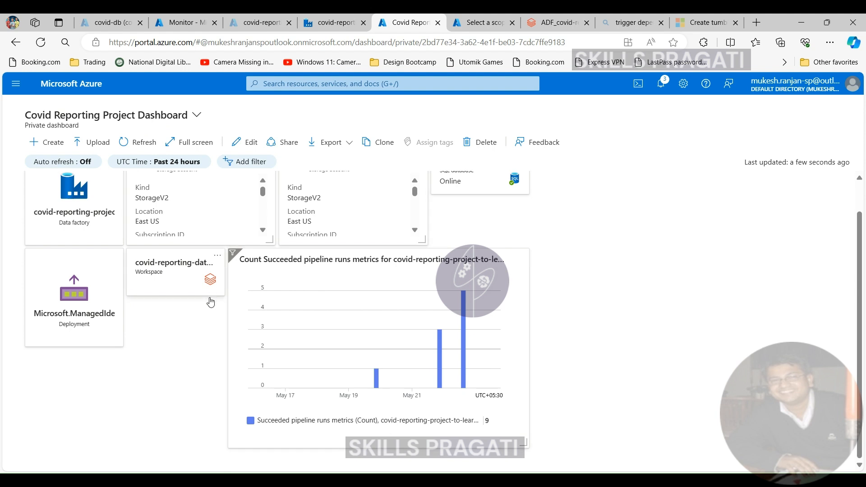
mouse_move(229, 314)
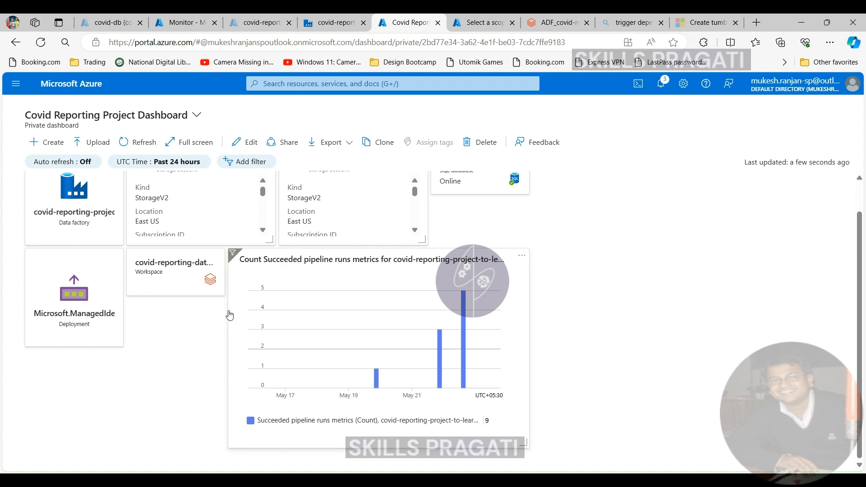
mouse_move(233, 326)
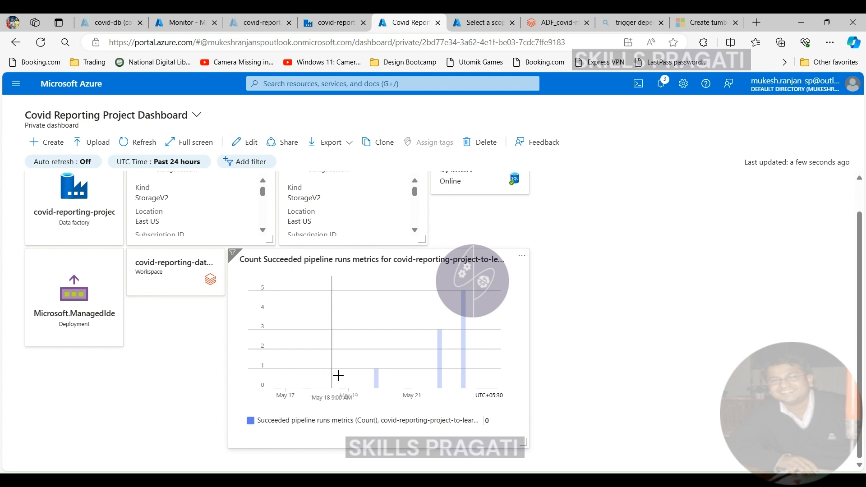
mouse_move(341, 359)
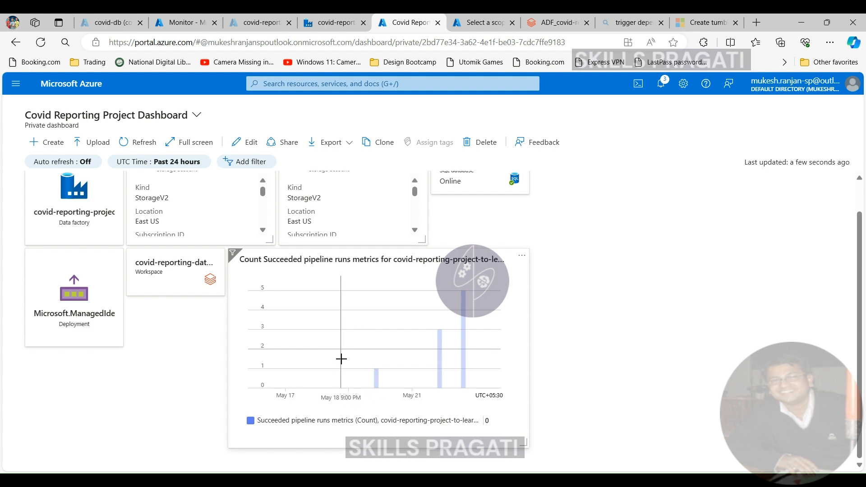